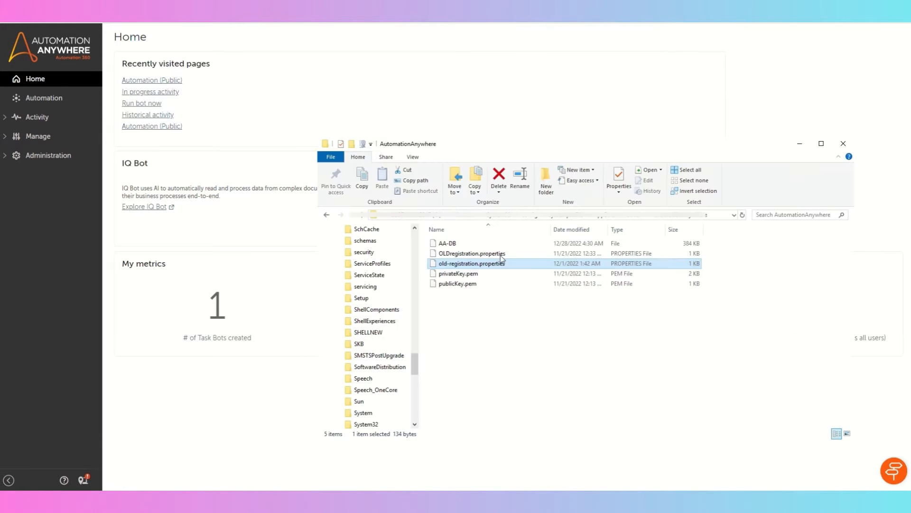
{"action": "mouse_move", "coordinate": [460, 273]}
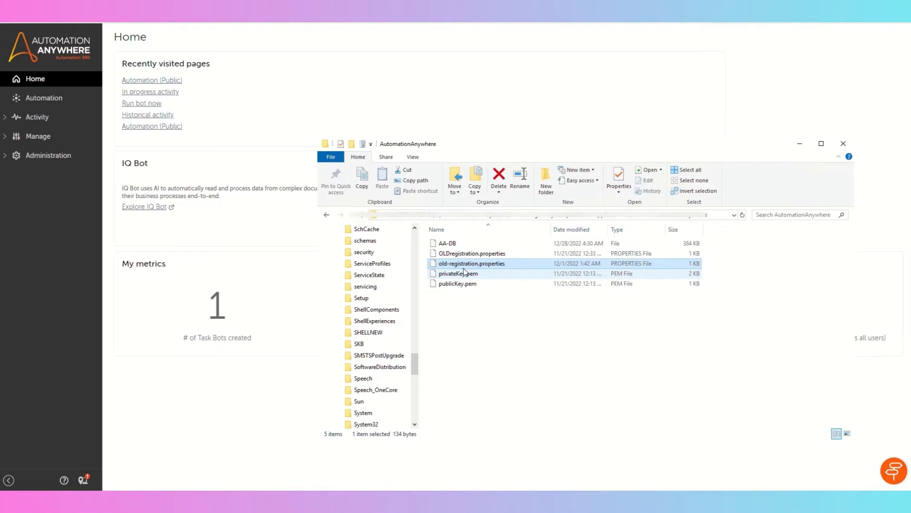